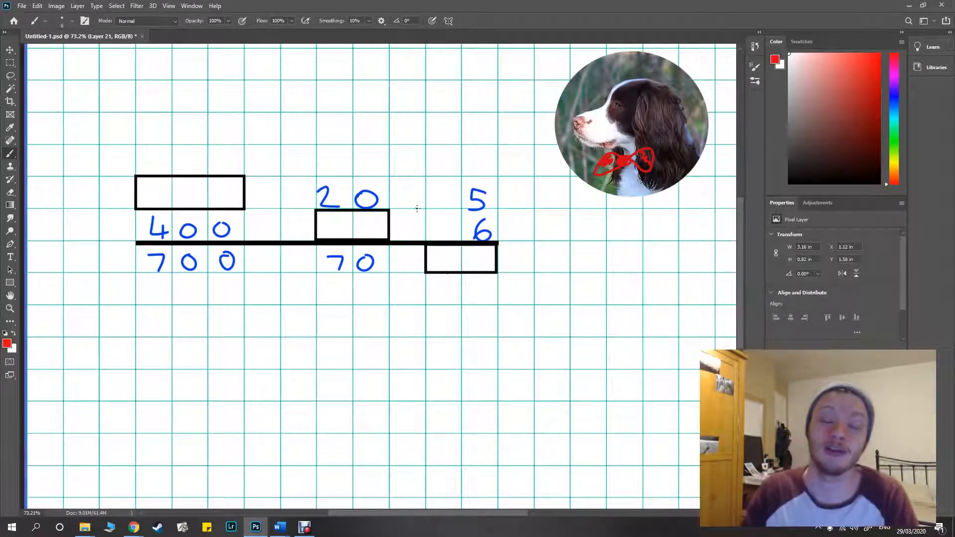
mouse_move(459, 195)
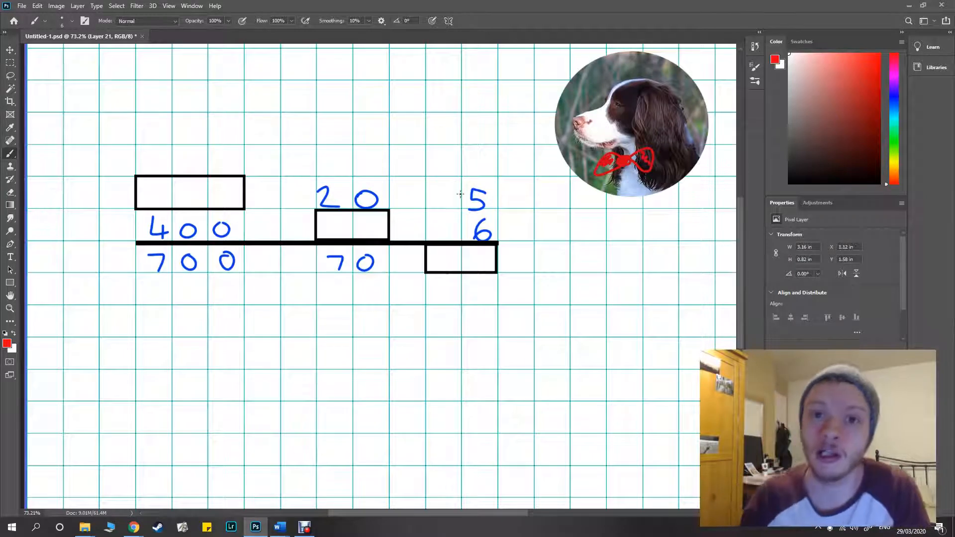
mouse_move(367, 120)
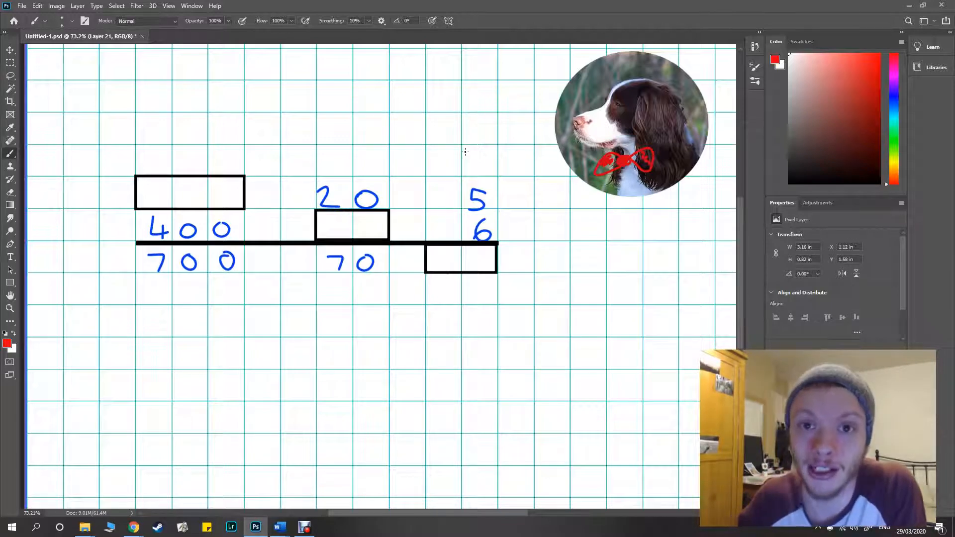
mouse_move(462, 154)
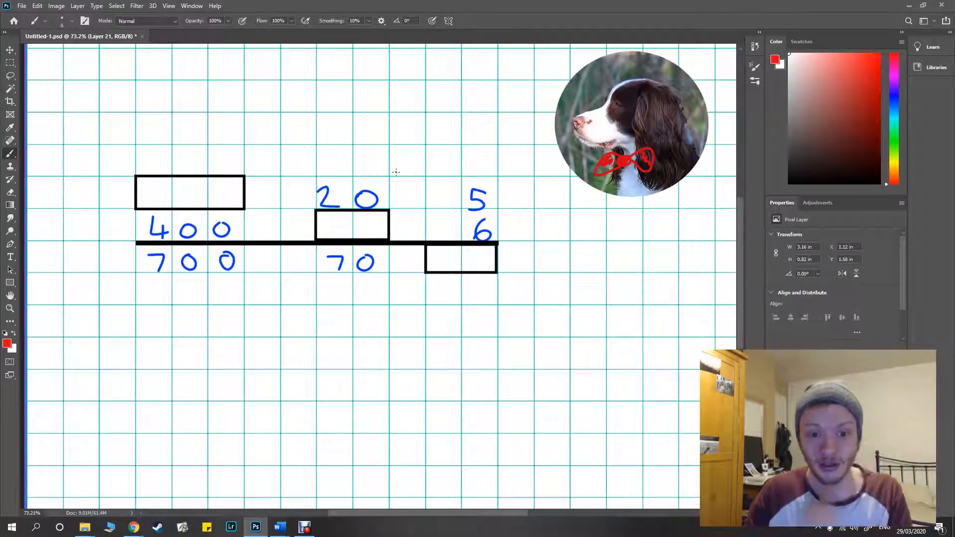
mouse_move(444, 249)
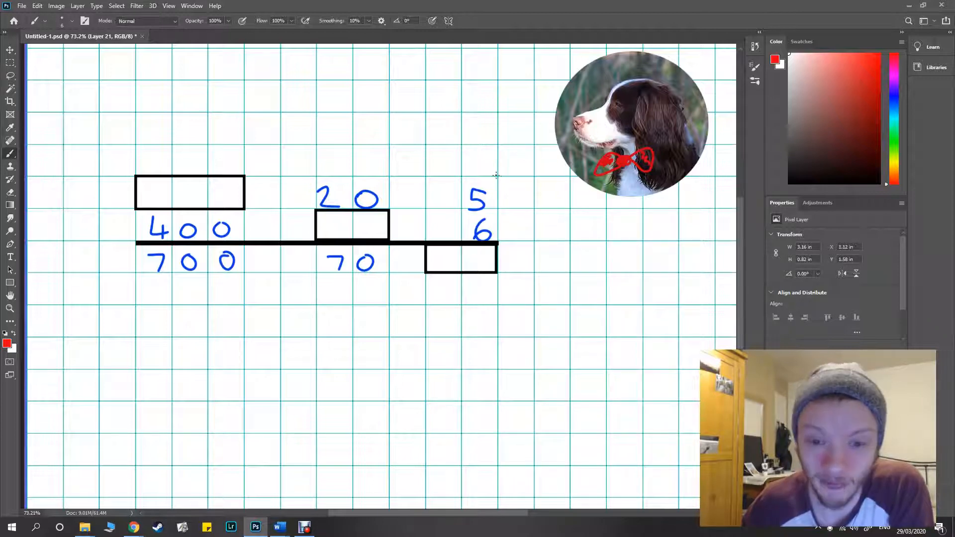
mouse_move(490, 163)
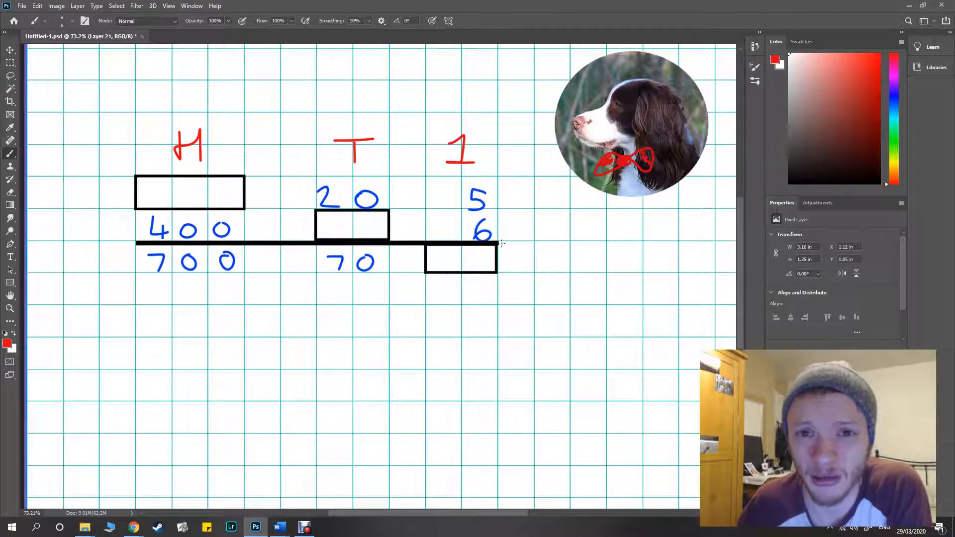
mouse_move(441, 250)
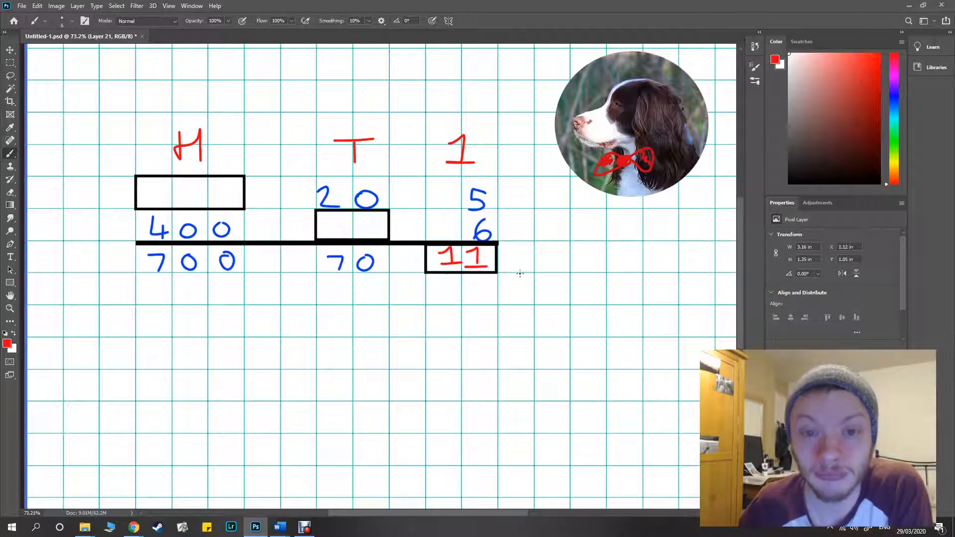
mouse_move(393, 227)
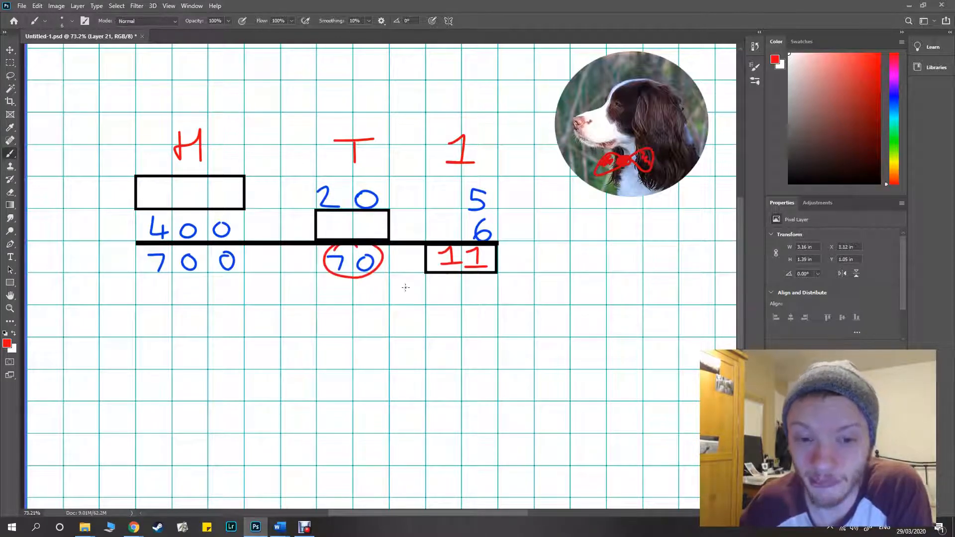
mouse_move(546, 226)
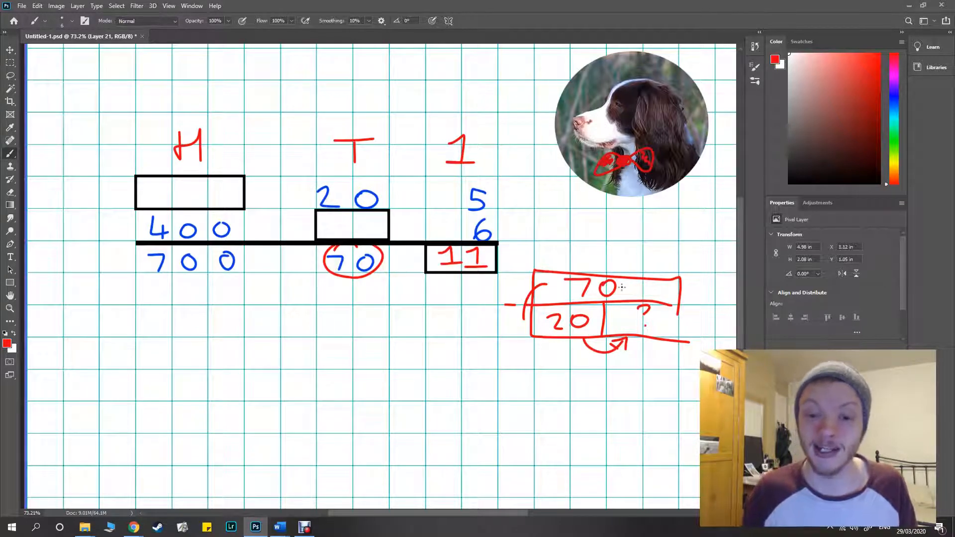
Choose a bright green drawing colour after sketching the red 70/20/? bar model
click(333, 224)
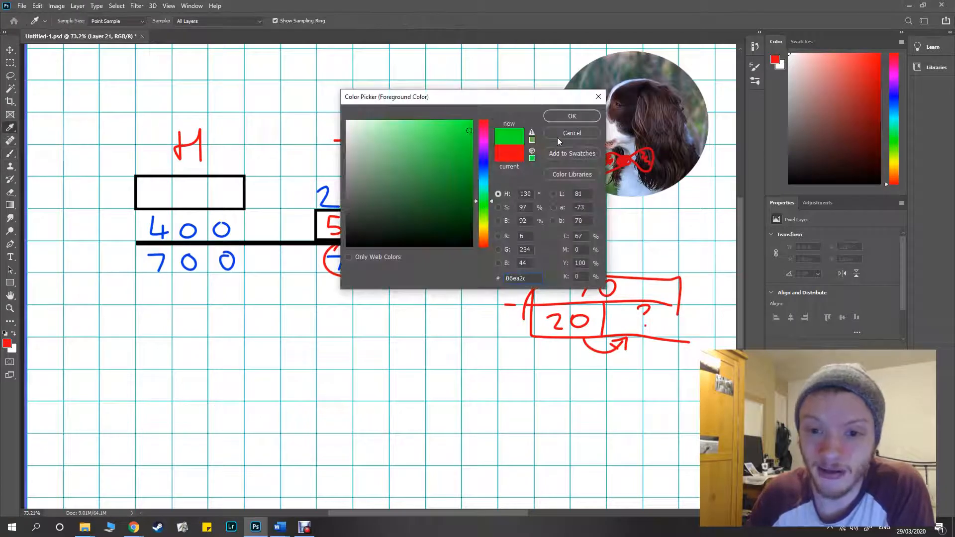
Confirm green for the 700/400/? bar model, then choose near-black for the next marks
click(571, 116)
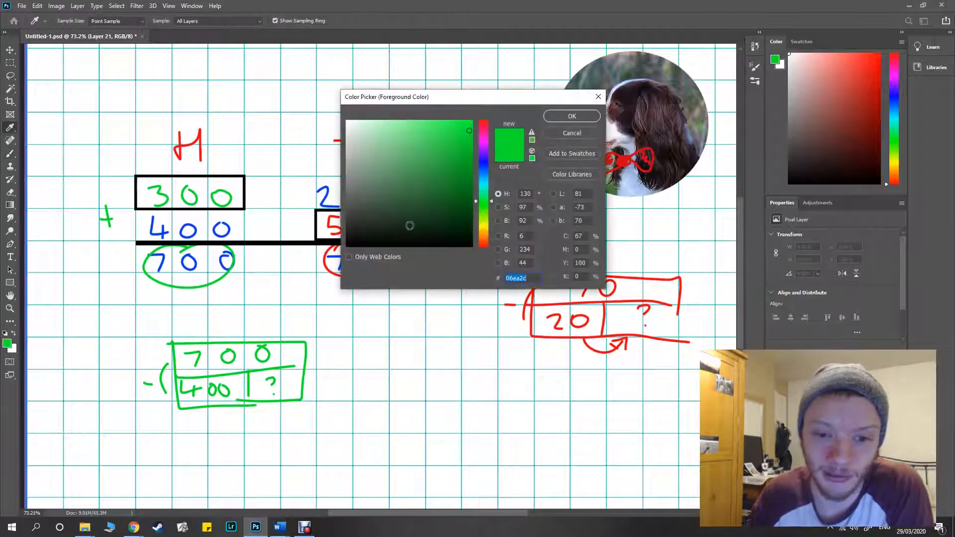
click(352, 242)
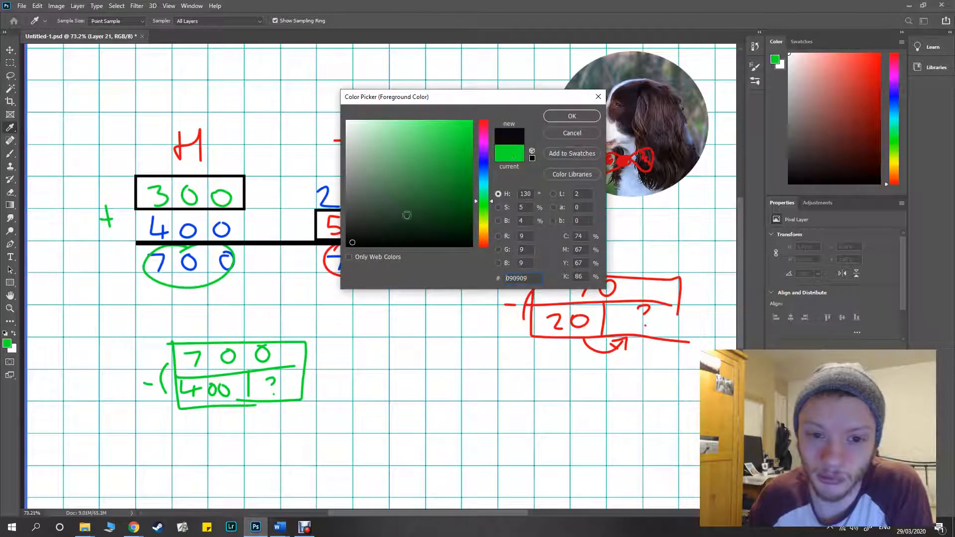
Confirm black as the brush colour for circling 70 and 11
click(571, 116)
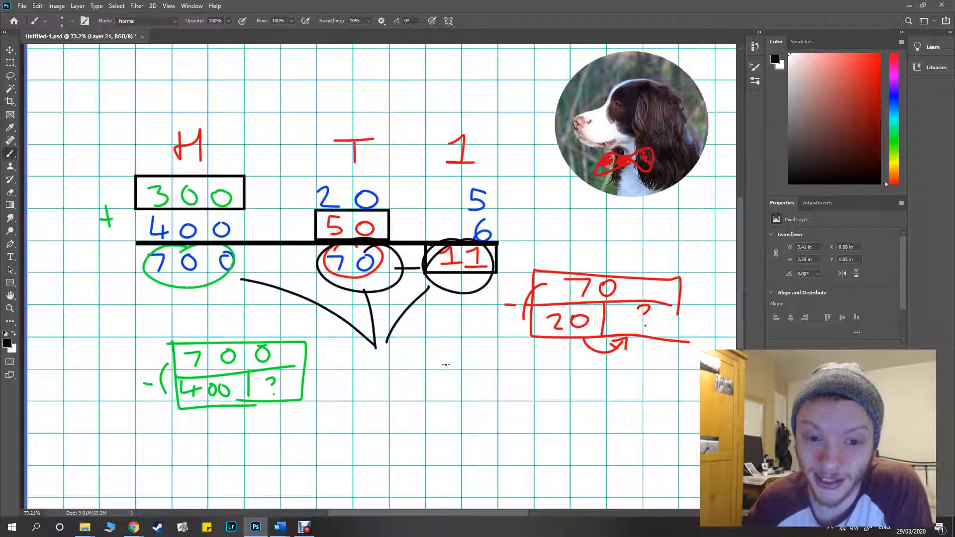
mouse_move(392, 395)
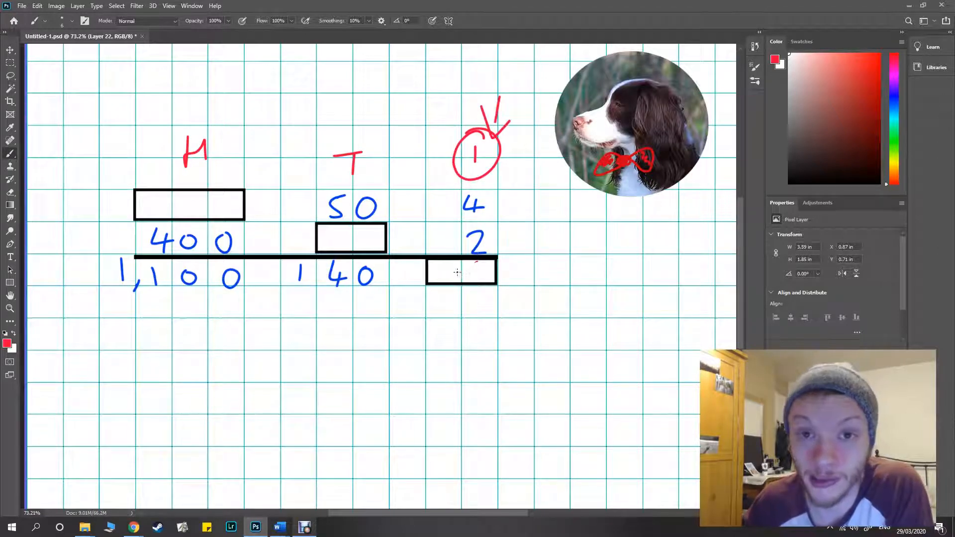
mouse_move(485, 201)
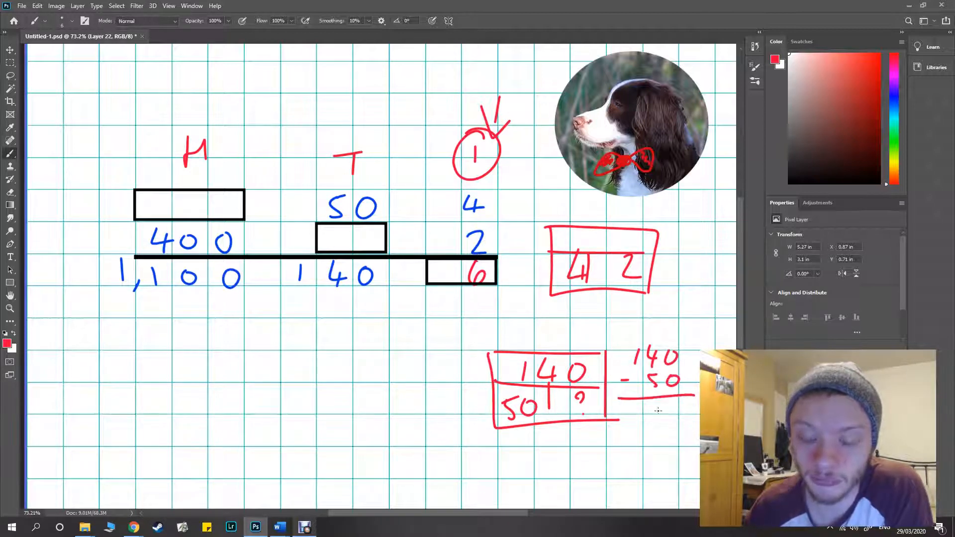
mouse_move(592, 449)
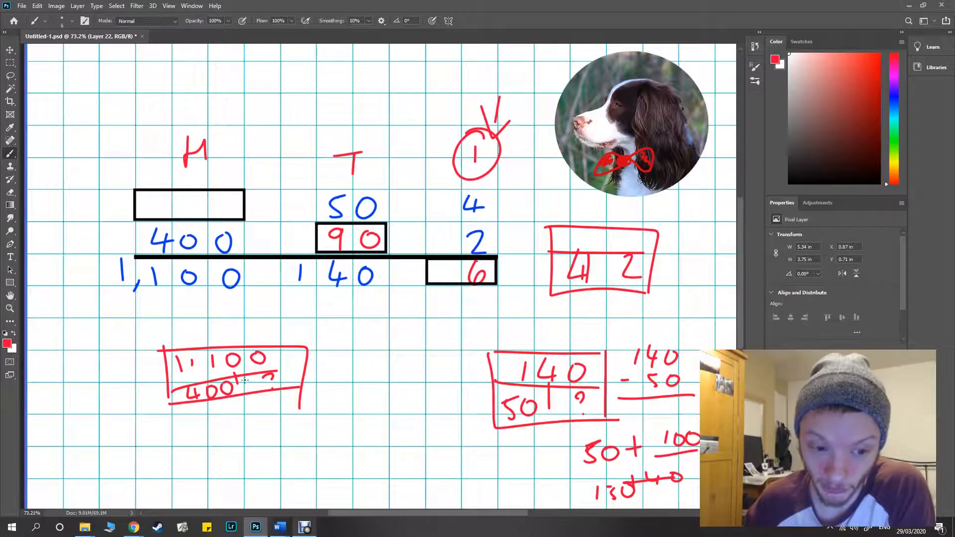
mouse_move(77, 404)
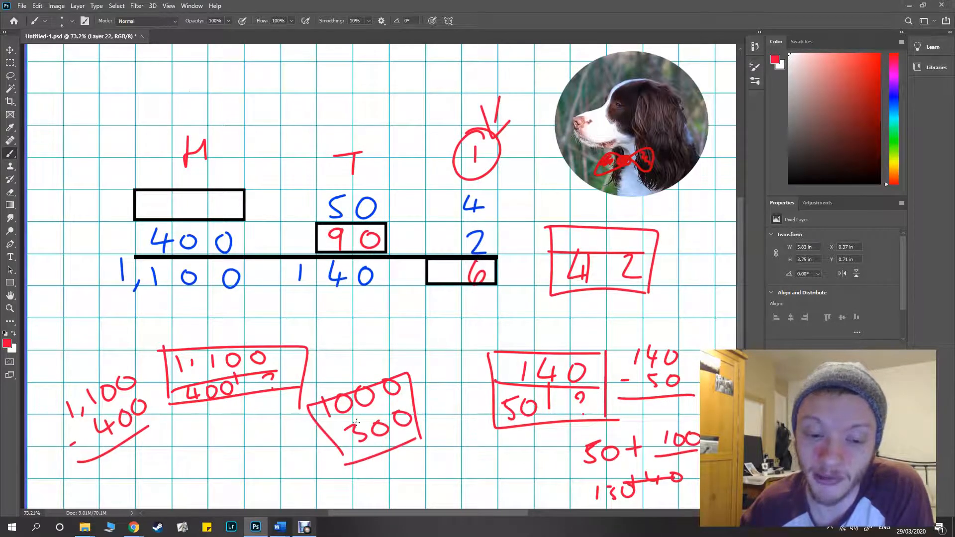
mouse_move(414, 294)
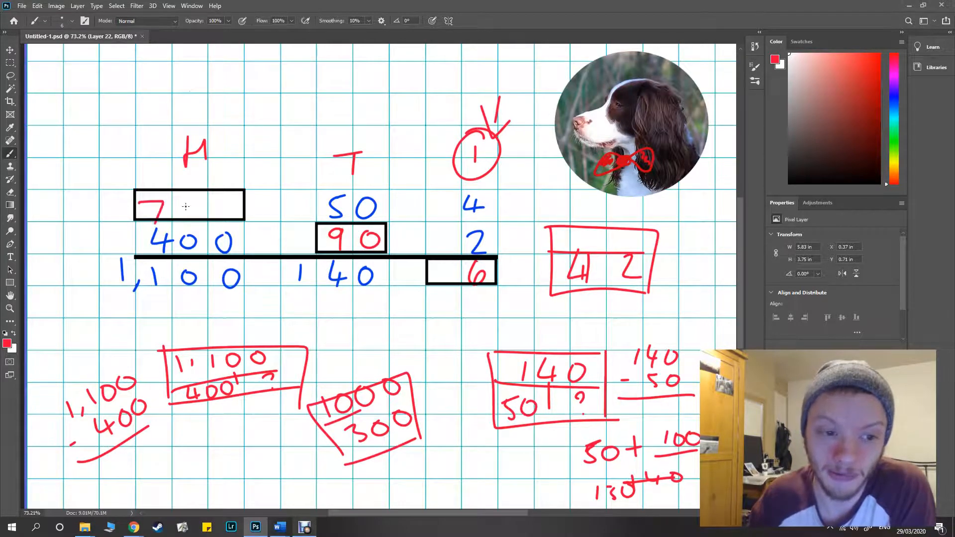
Write 700 in the hundreds box, link the working to boxed 1,246, and write + 49 after 752
drag(177, 207, 229, 207)
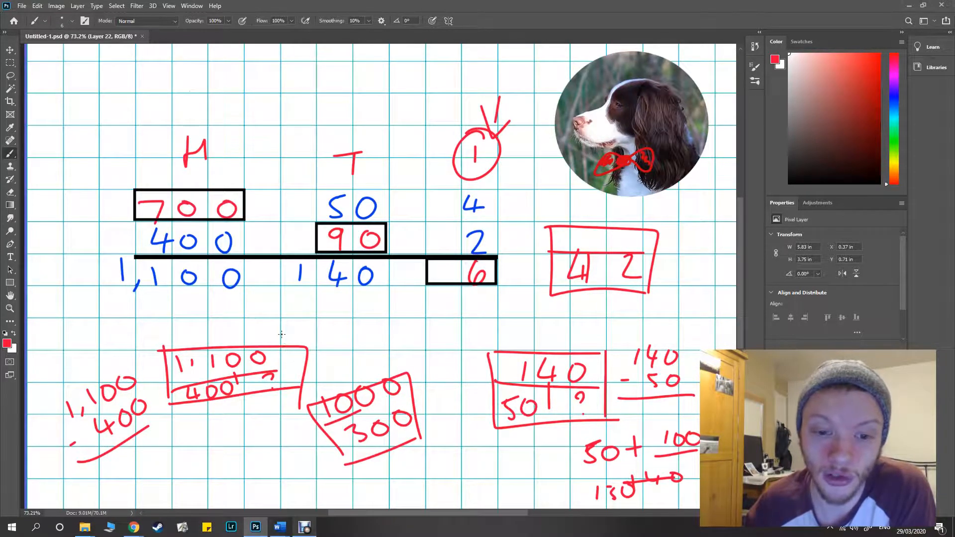
mouse_move(322, 298)
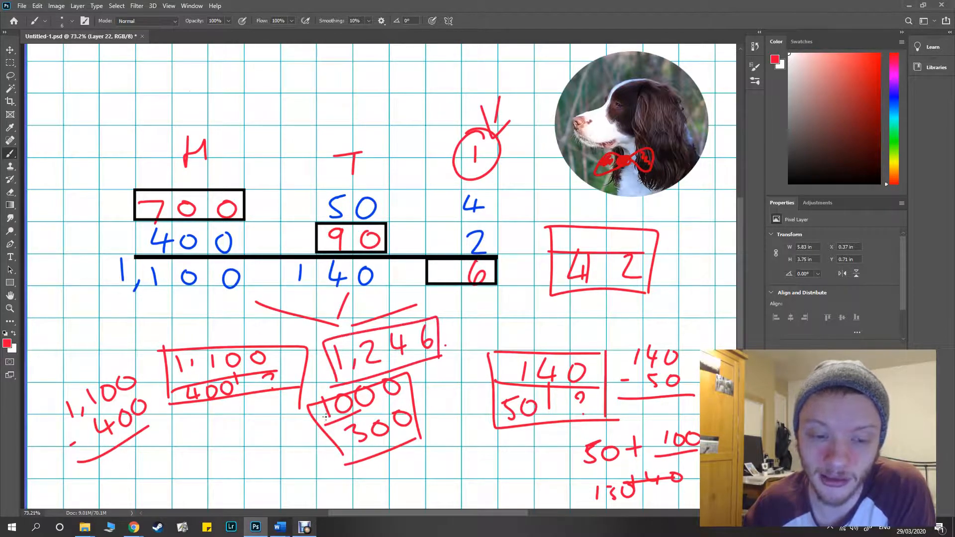
drag(180, 64, 206, 97)
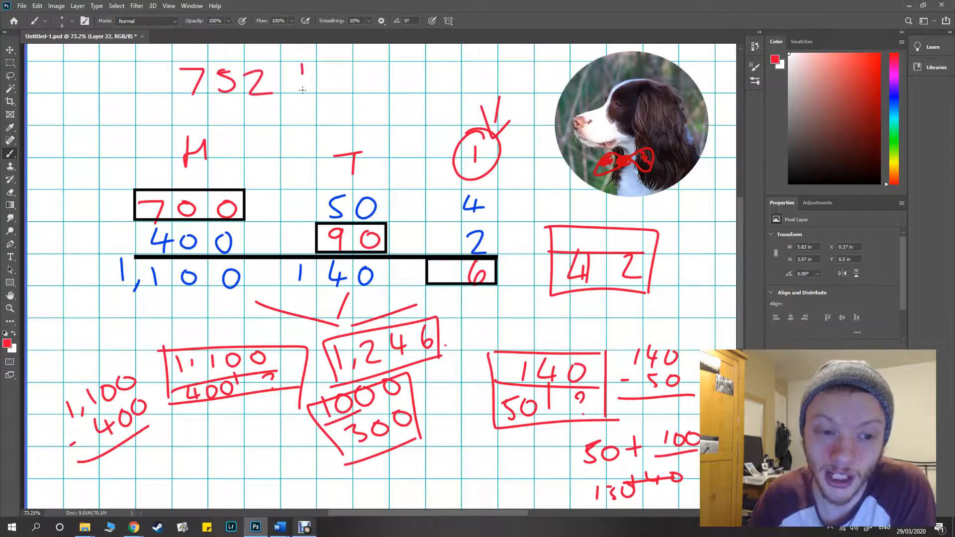
drag(298, 67, 384, 80)
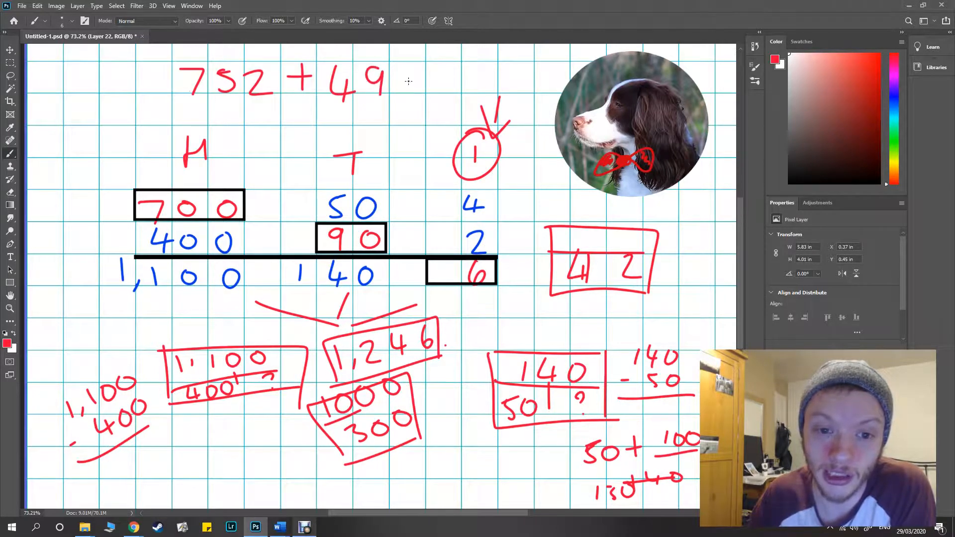